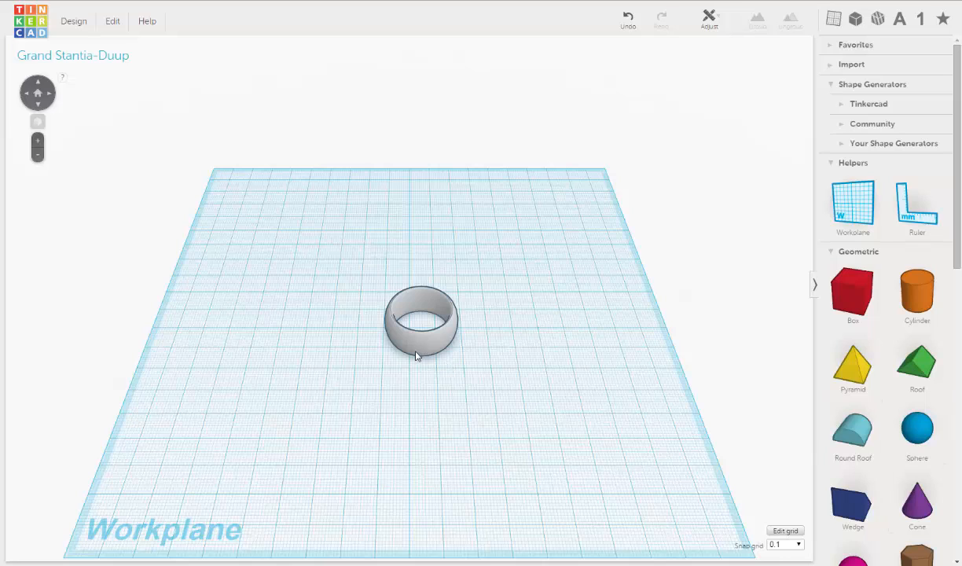
{"action": "mouse_move", "coordinate": [417, 379]}
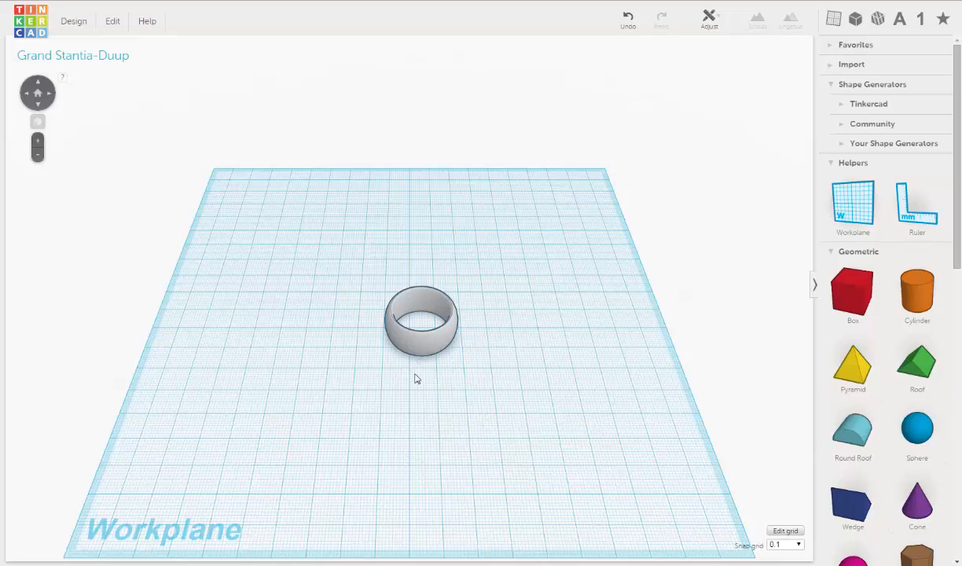
- Place the community Hearts Around a Circle shape beside the grey ring, scaled small
{"action": "left_click", "coordinate": [420, 321]}
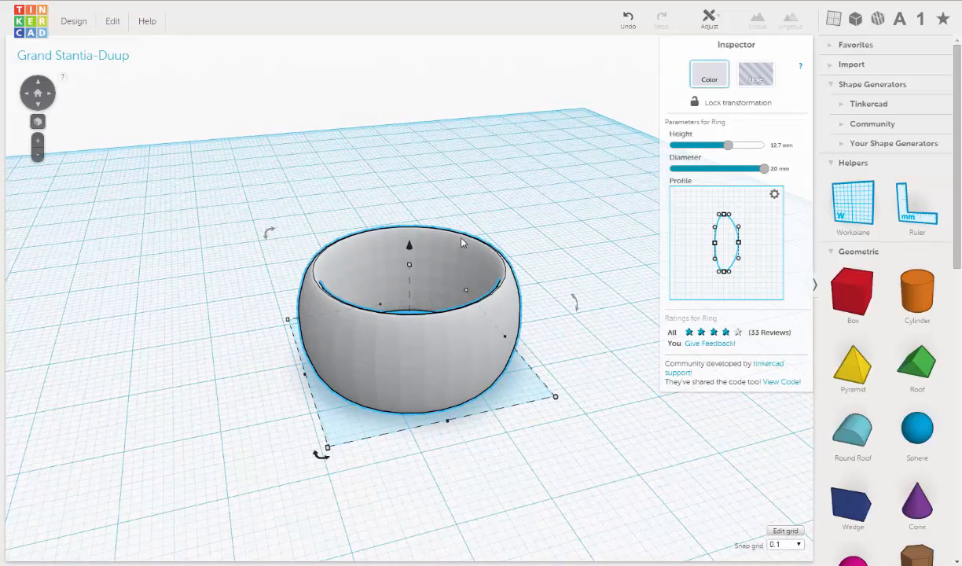
{"action": "mouse_move", "coordinate": [413, 260]}
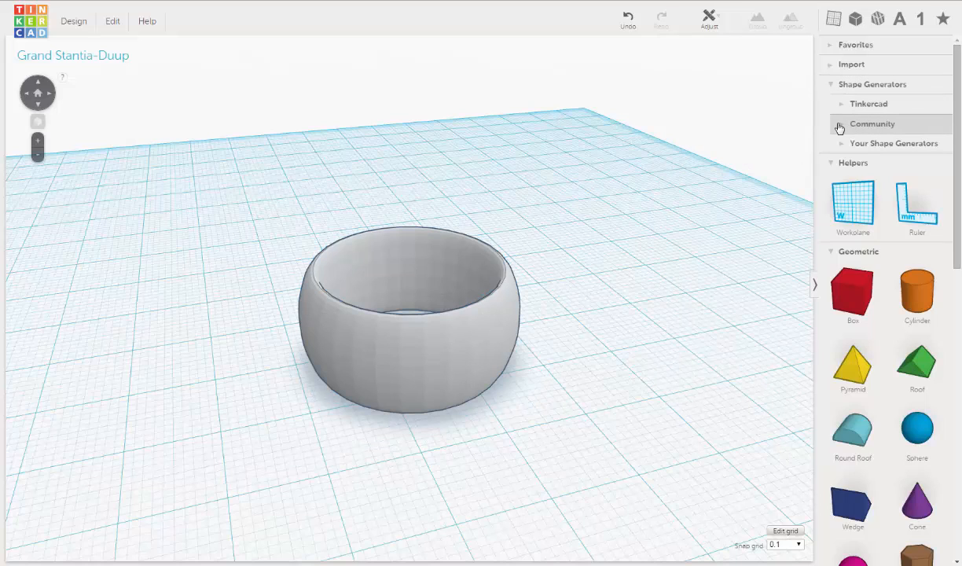
{"action": "left_click", "coordinate": [871, 124]}
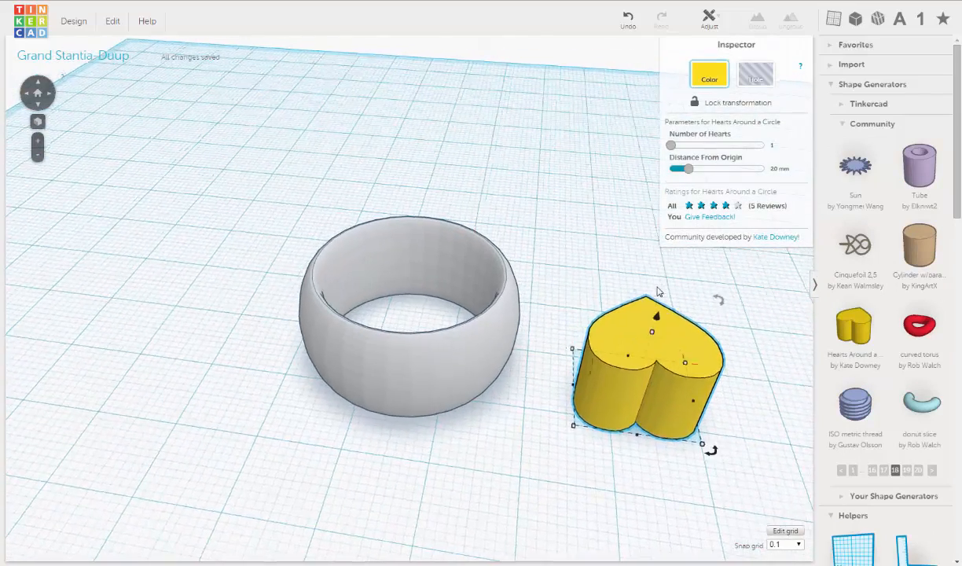
{"action": "right_click", "coordinate": [678, 333]}
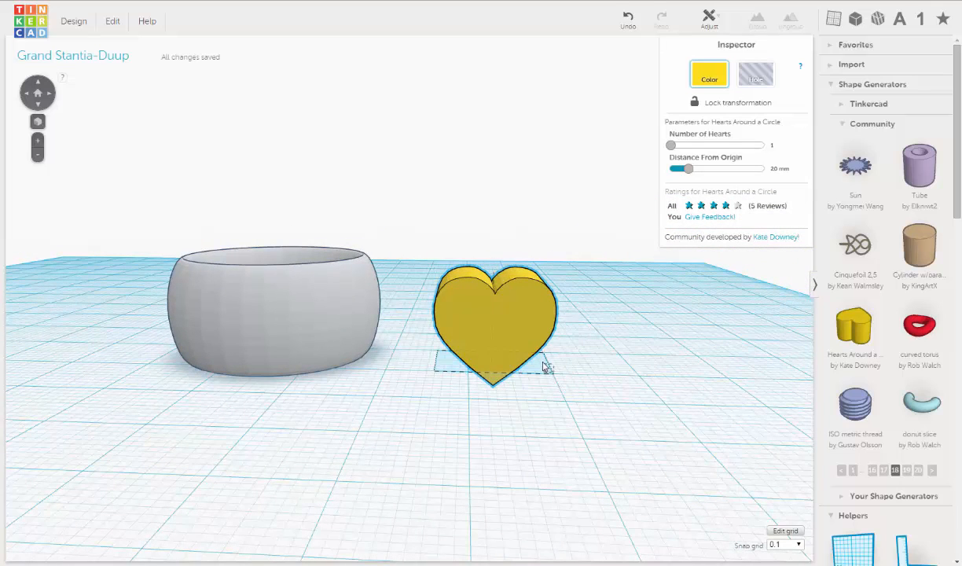
{"action": "left_click", "coordinate": [493, 326]}
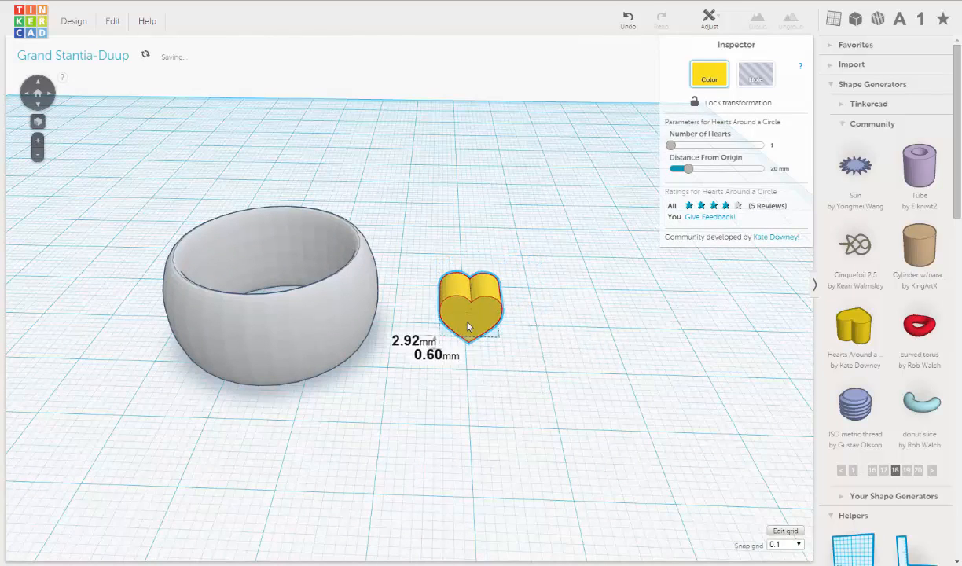
- Drag the yellow heart against the front face of the ring's band
{"action": "left_click_drag", "start_coordinate": [469, 305], "coordinate": [247, 389]}
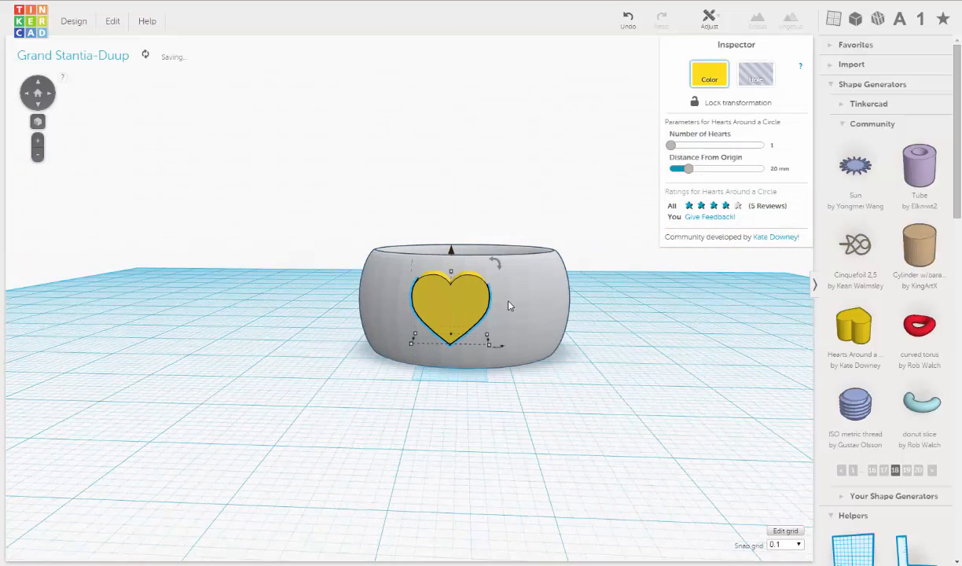
{"action": "mouse_move", "coordinate": [474, 307]}
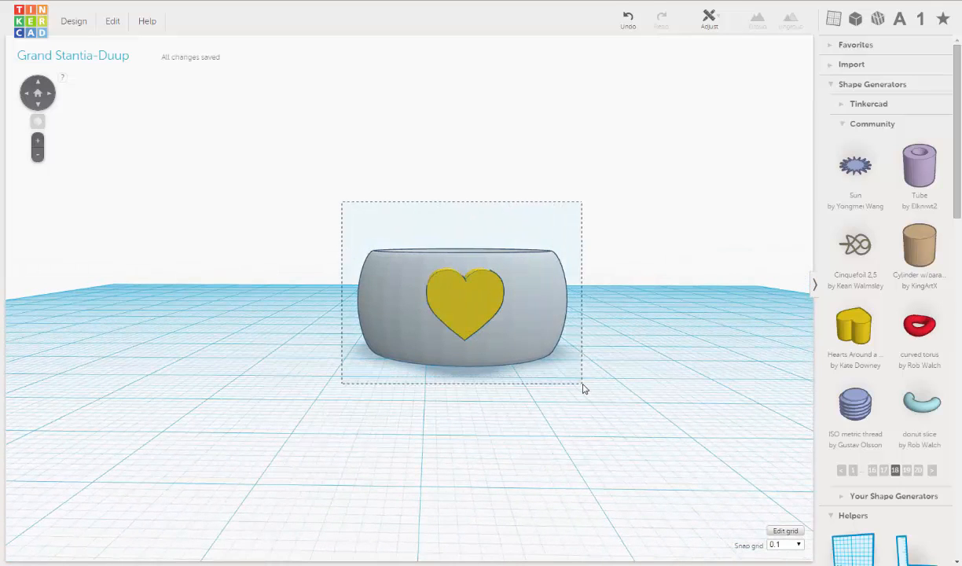
{"action": "left_click", "coordinate": [462, 307]}
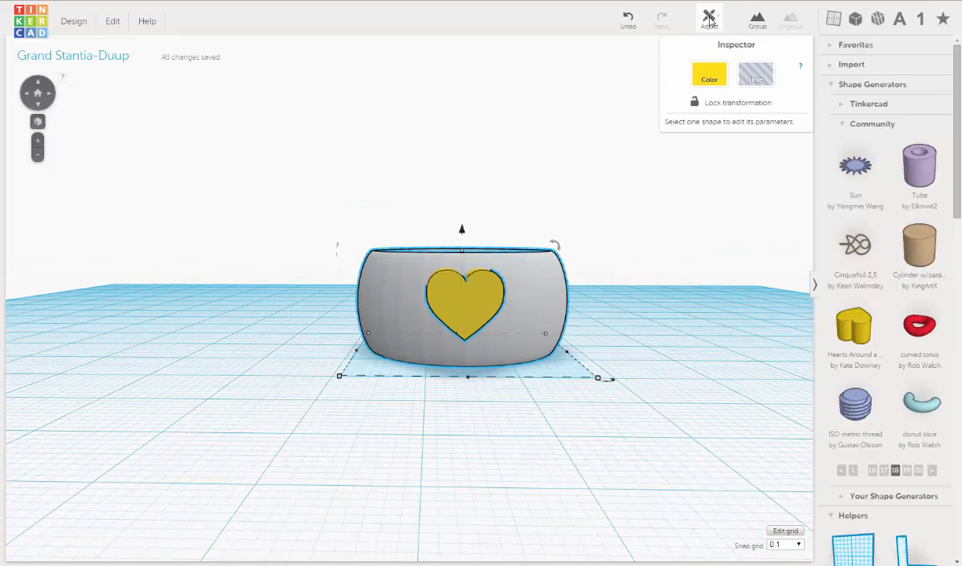
{"action": "left_click", "coordinate": [709, 18]}
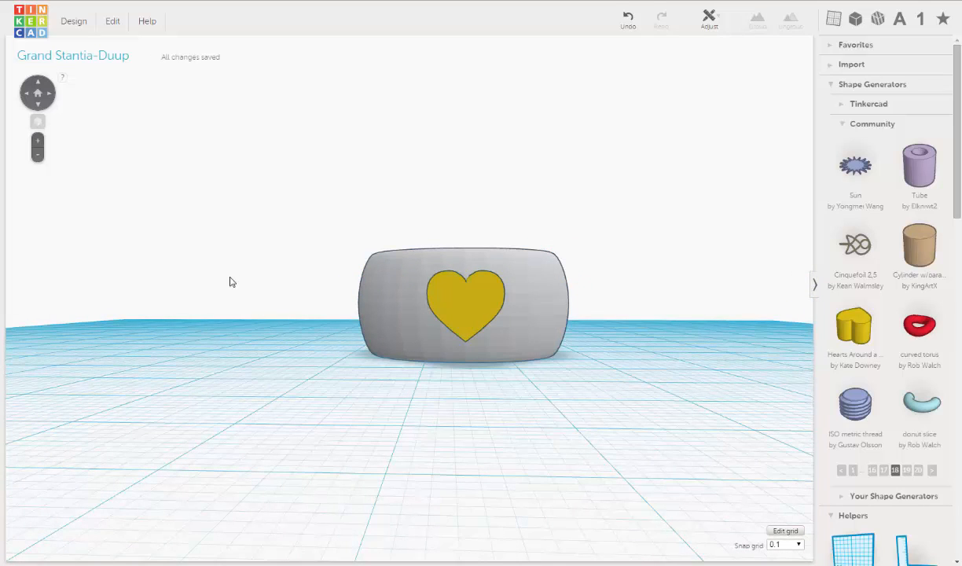
{"action": "mouse_move", "coordinate": [433, 313]}
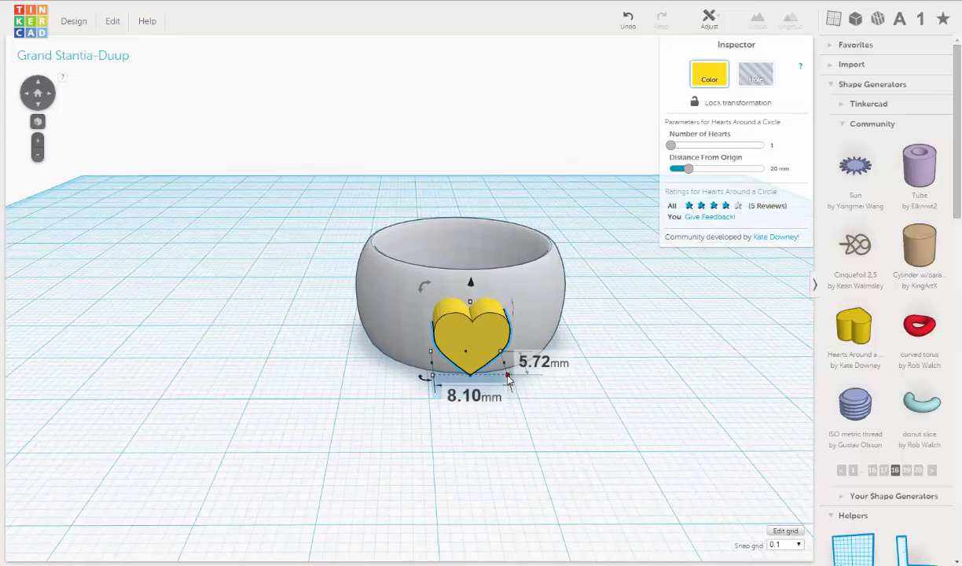
- Resize the heart by its corner handle to roughly 8.7 mm wide
{"action": "left_click_drag", "start_coordinate": [507, 379], "coordinate": [515, 383]}
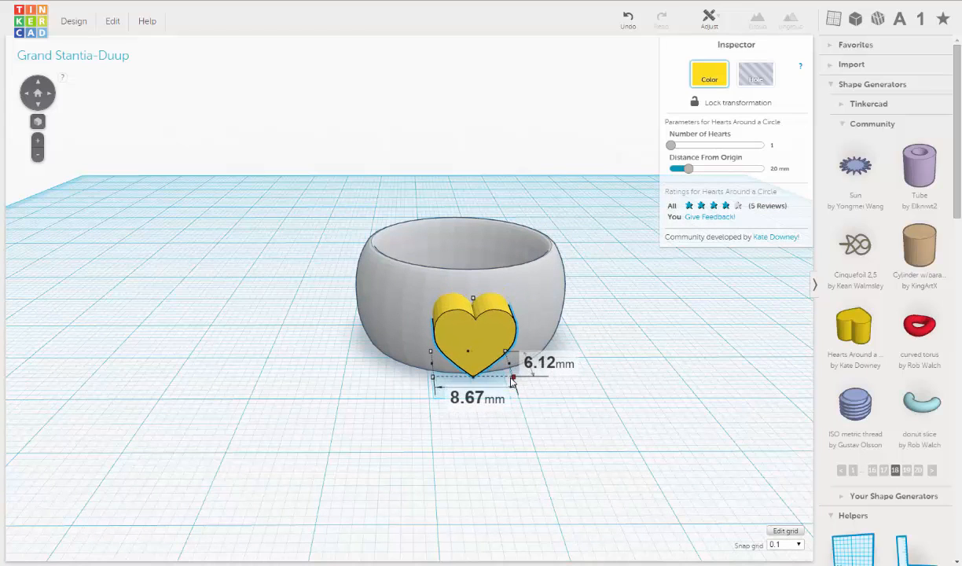
{"action": "left_click_drag", "start_coordinate": [511, 381], "coordinate": [515, 383]}
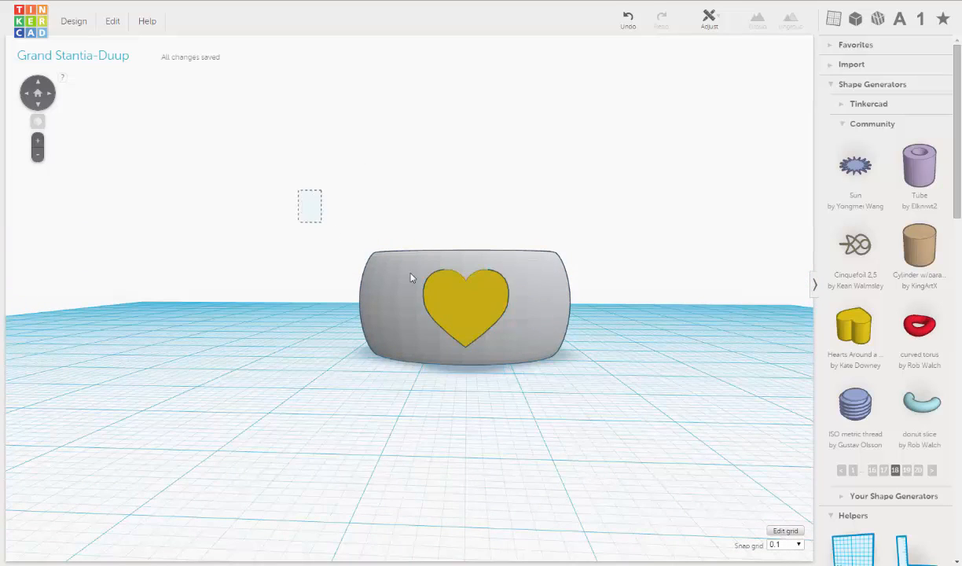
- Select the ring and heart together and centre-align them with Adjust > Align
{"action": "left_click", "coordinate": [464, 306]}
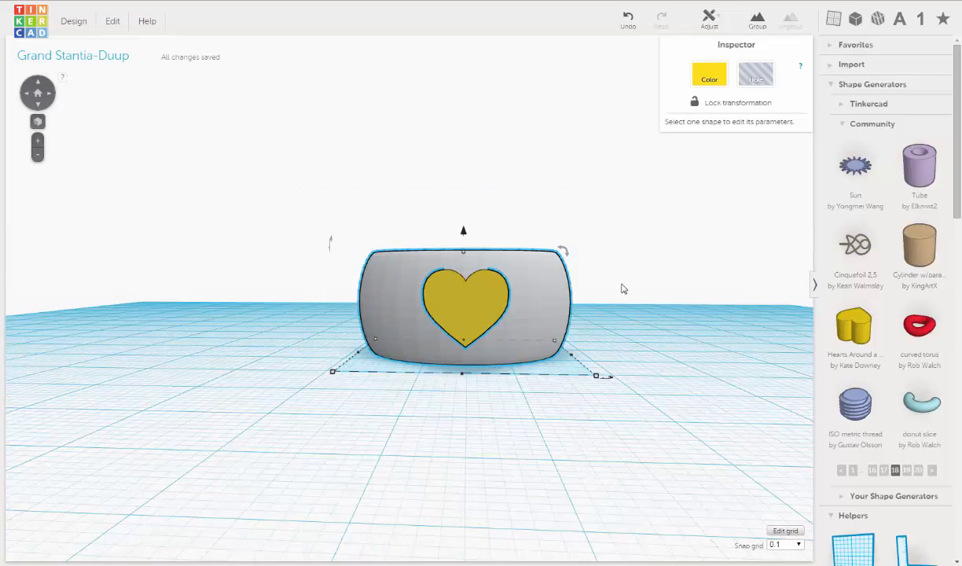
{"action": "left_click", "coordinate": [708, 20]}
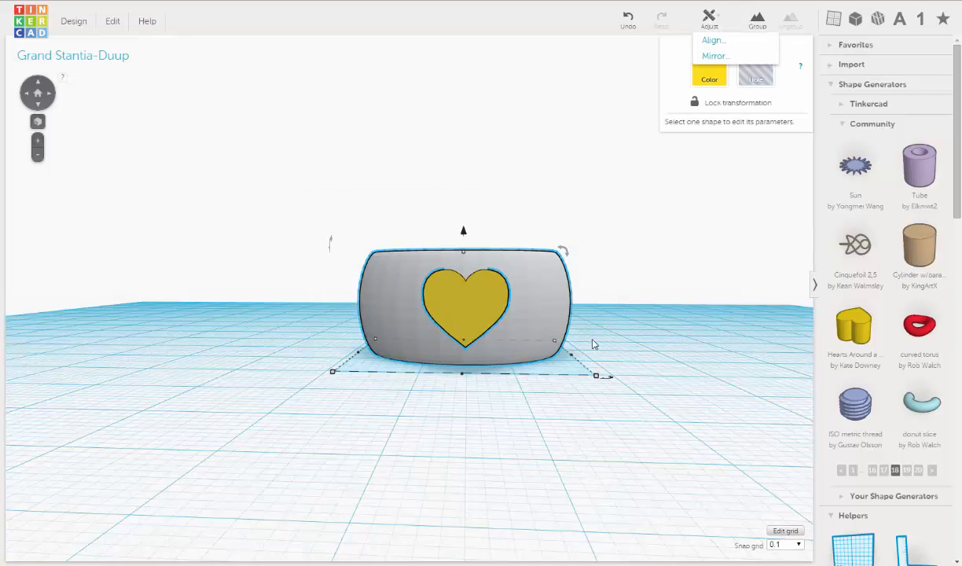
{"action": "left_click", "coordinate": [712, 40]}
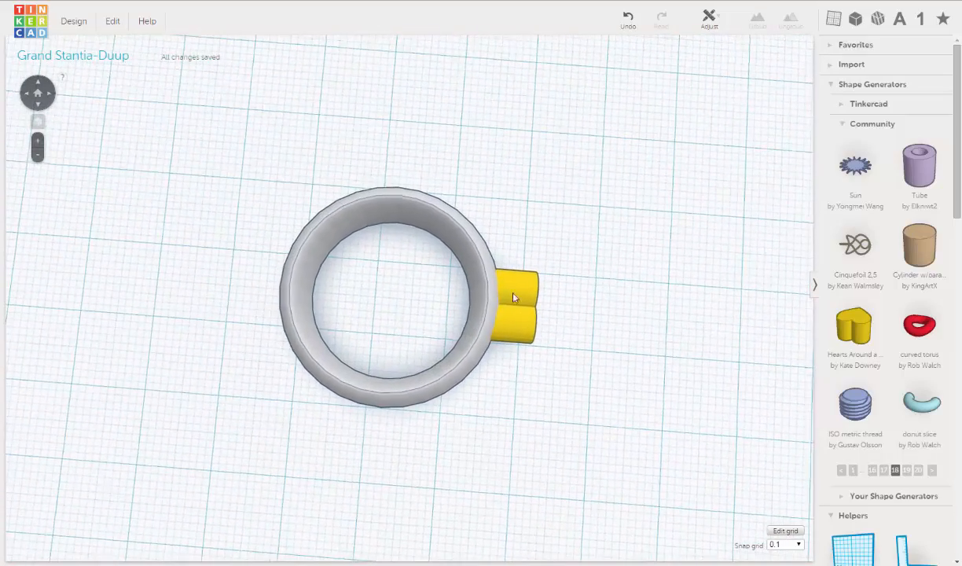
- Drag the heart inward until it sinks partway into the ring's right band
{"action": "left_click", "coordinate": [515, 302]}
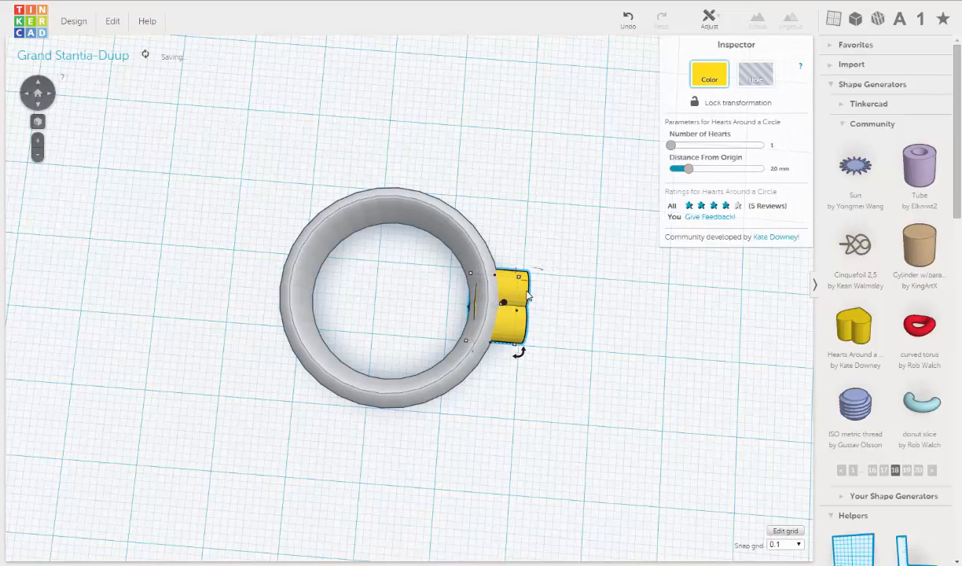
{"action": "left_click_drag", "start_coordinate": [511, 306], "coordinate": [483, 307]}
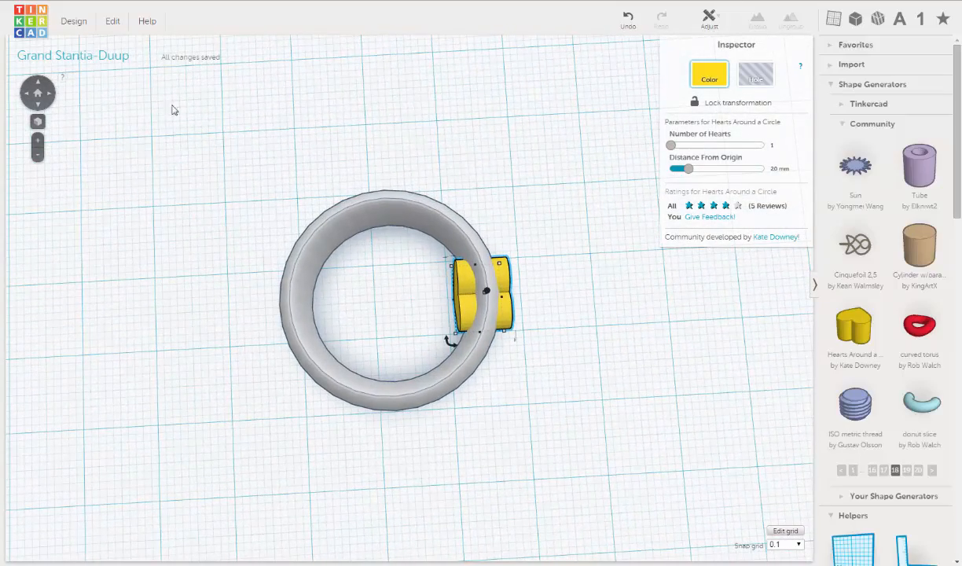
- Duplicate the heart and move the copy into the ring band's left side
{"action": "left_click", "coordinate": [113, 21]}
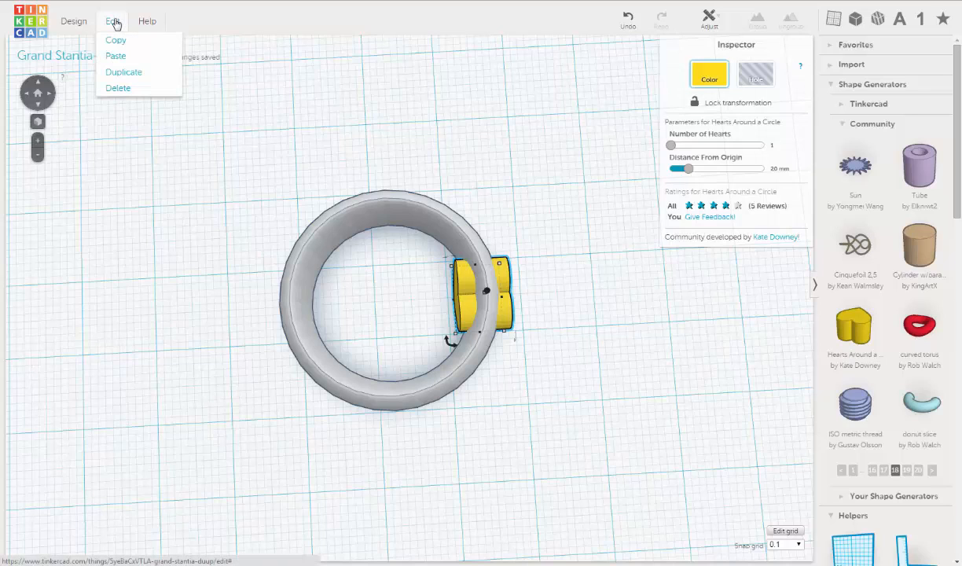
{"action": "left_click", "coordinate": [535, 270]}
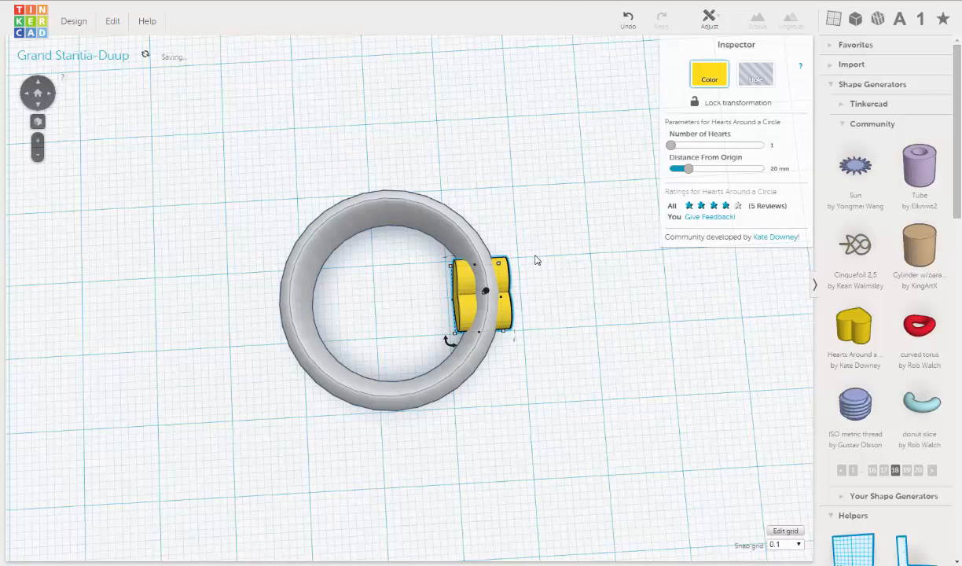
{"action": "left_click_drag", "start_coordinate": [483, 295], "coordinate": [440, 295]}
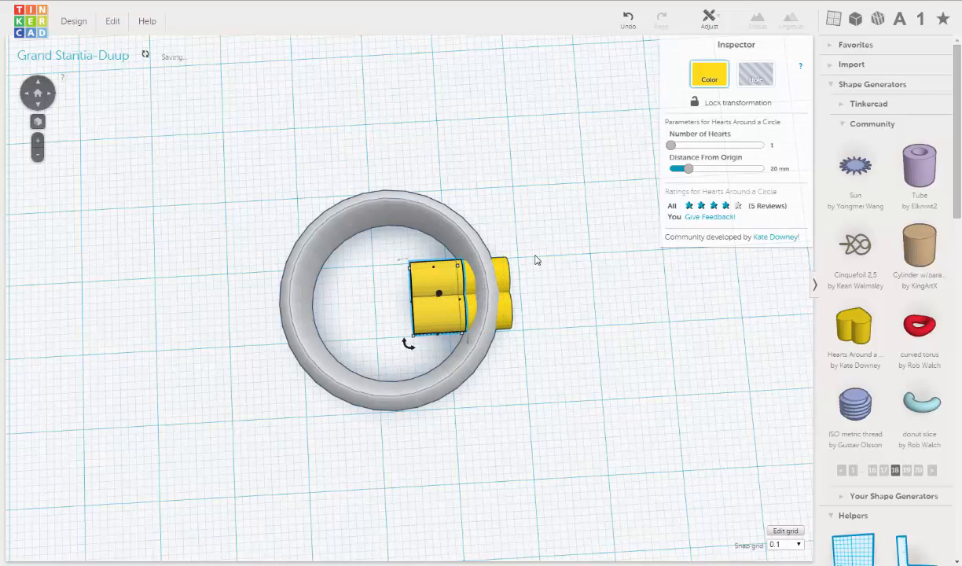
{"action": "left_click_drag", "start_coordinate": [438, 293], "coordinate": [385, 297]}
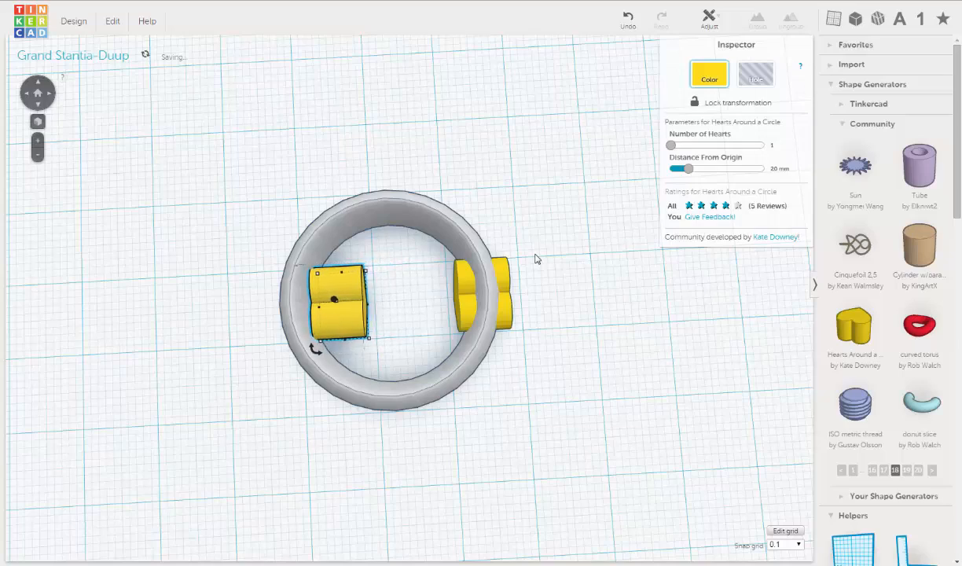
{"action": "left_click_drag", "start_coordinate": [338, 302], "coordinate": [303, 306]}
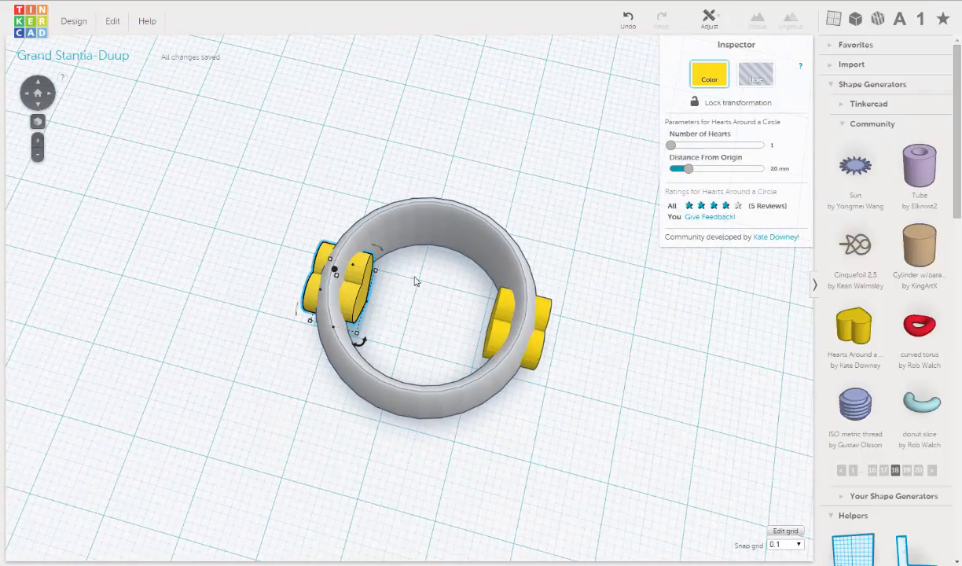
{"action": "left_click_drag", "start_coordinate": [417, 283], "coordinate": [424, 342]}
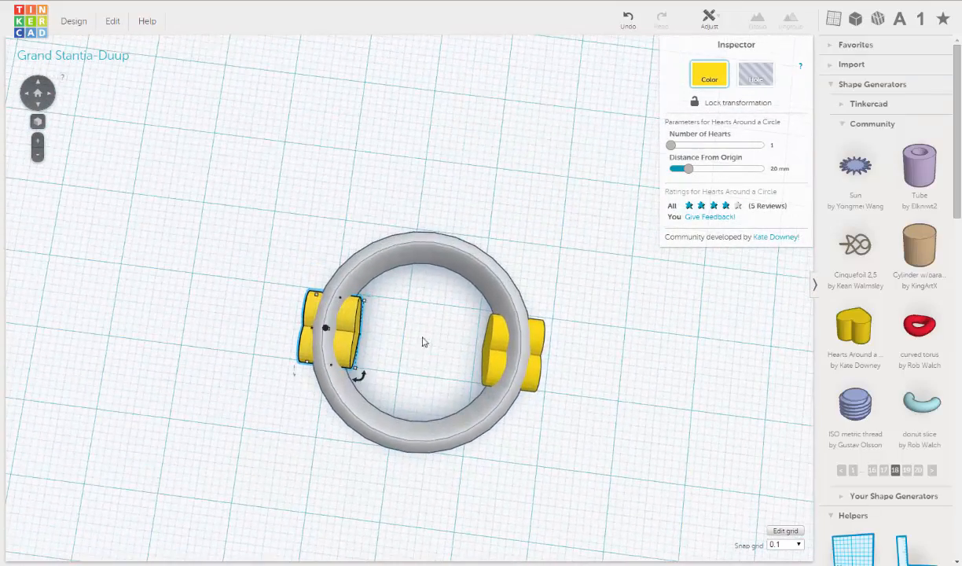
{"action": "mouse_move", "coordinate": [451, 338]}
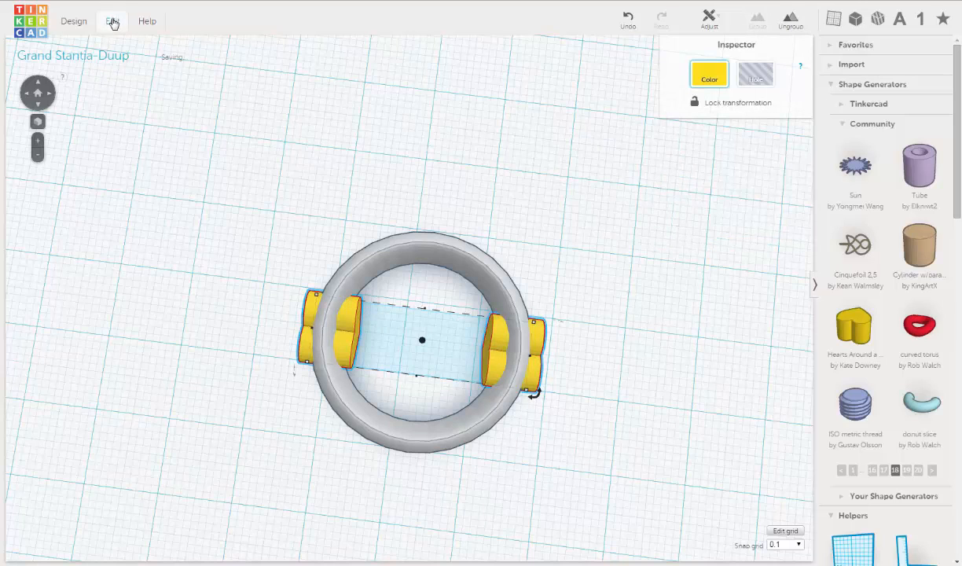
- Duplicate the heart pair and rotate the copy 90° onto the ring's top and bottom
{"action": "left_click", "coordinate": [113, 21]}
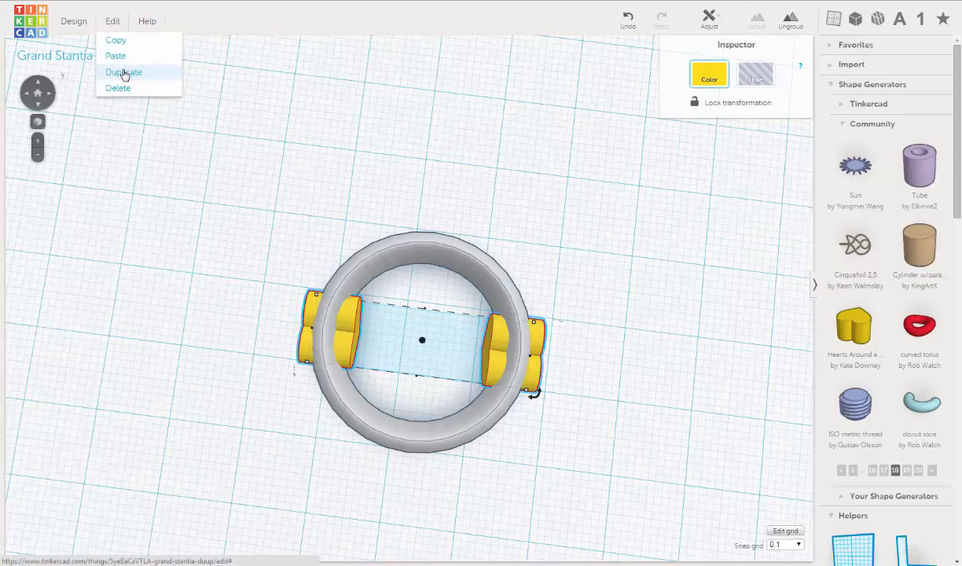
{"action": "left_click", "coordinate": [124, 71]}
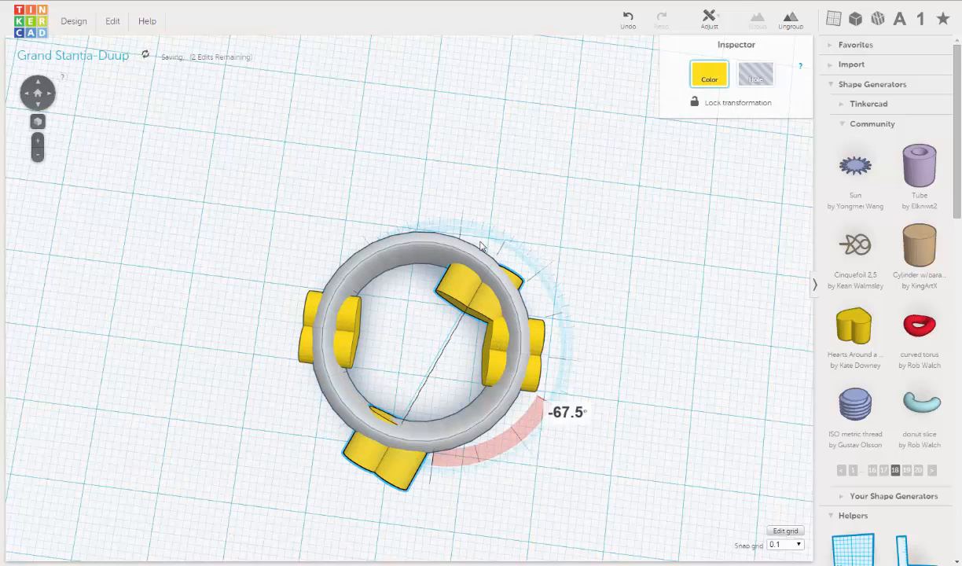
{"action": "left_click_drag", "start_coordinate": [482, 244], "coordinate": [448, 240]}
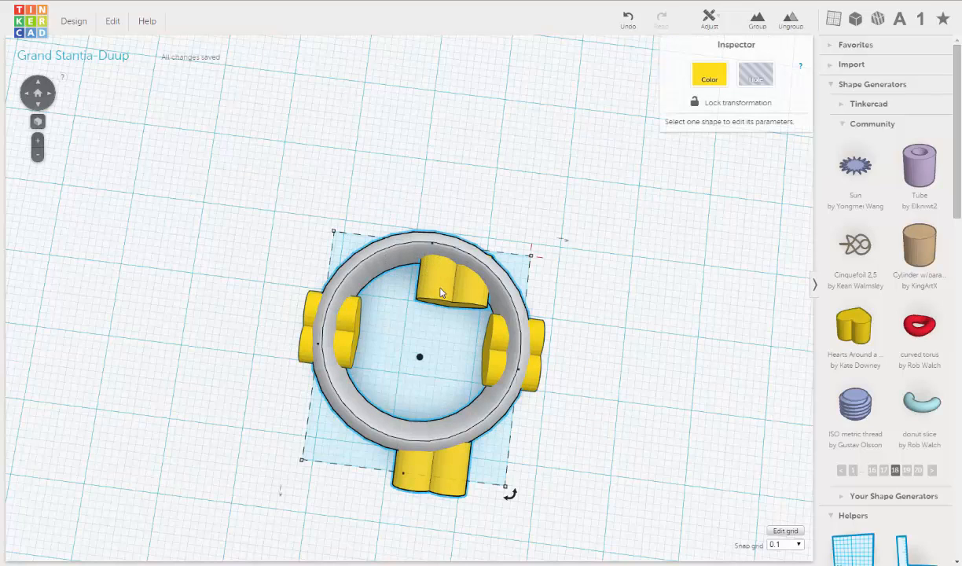
{"action": "mouse_move", "coordinate": [465, 209]}
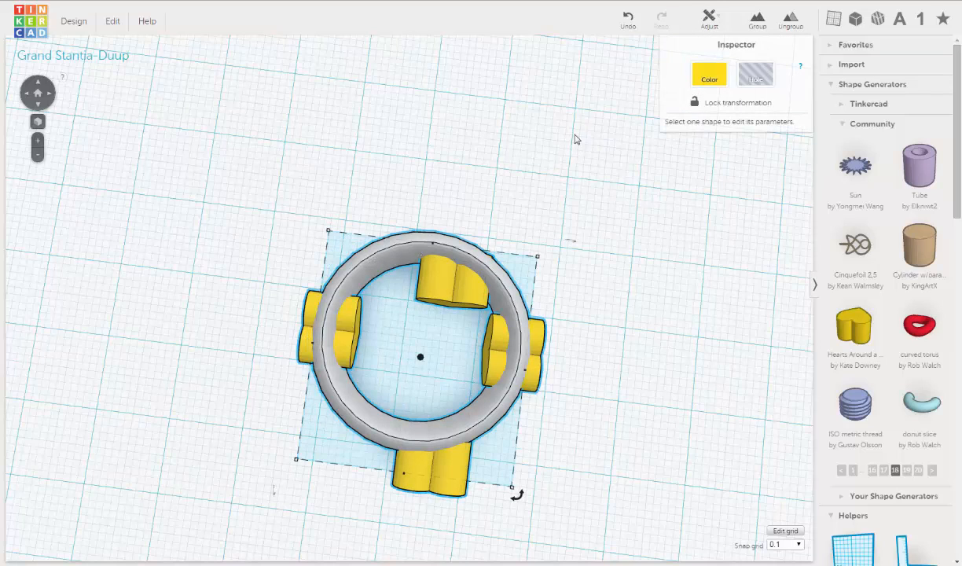
- Centre-align the top and bottom hearts on the ring, then tilt to a perspective view
{"action": "left_click", "coordinate": [708, 17]}
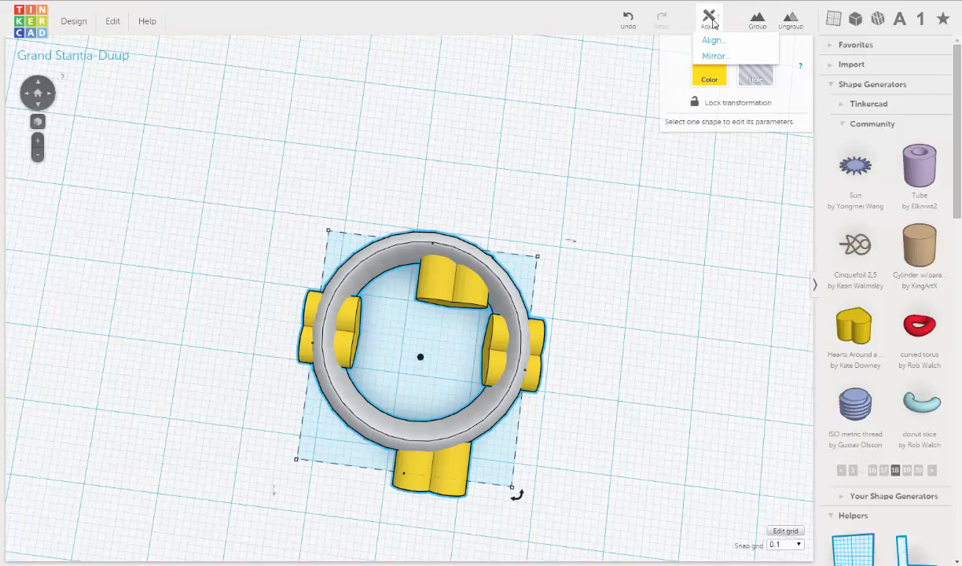
{"action": "left_click", "coordinate": [712, 39]}
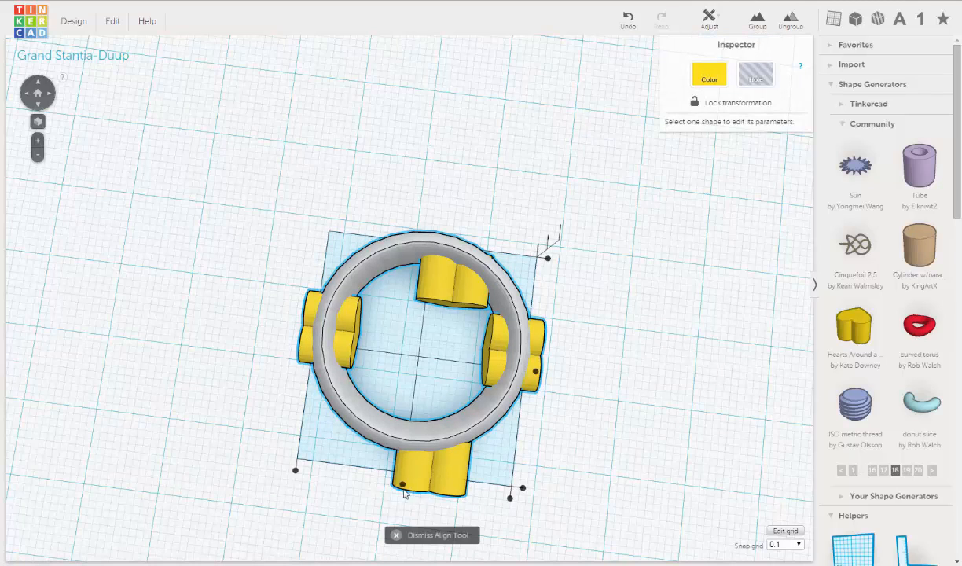
{"action": "left_click", "coordinate": [405, 482]}
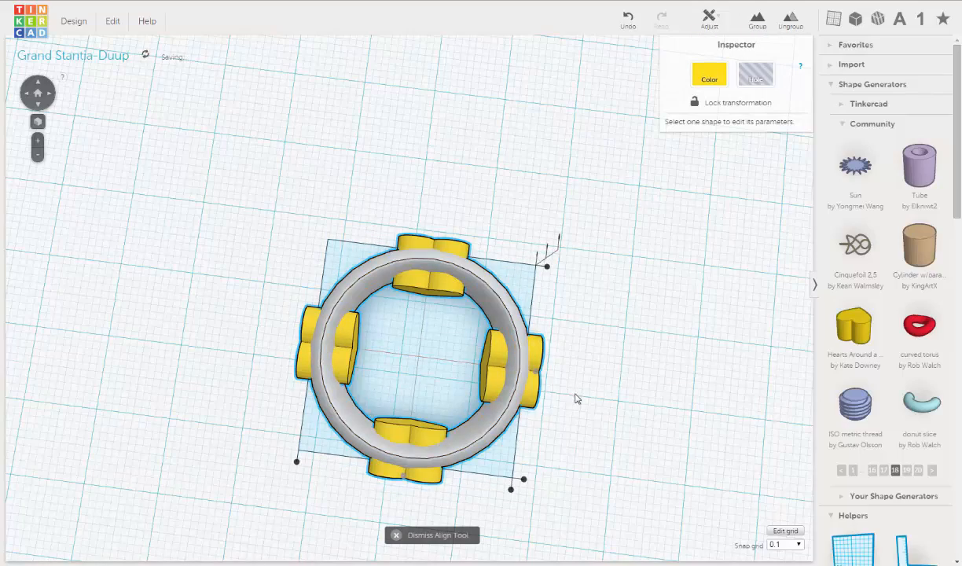
{"action": "left_click_drag", "start_coordinate": [578, 398], "coordinate": [429, 397]}
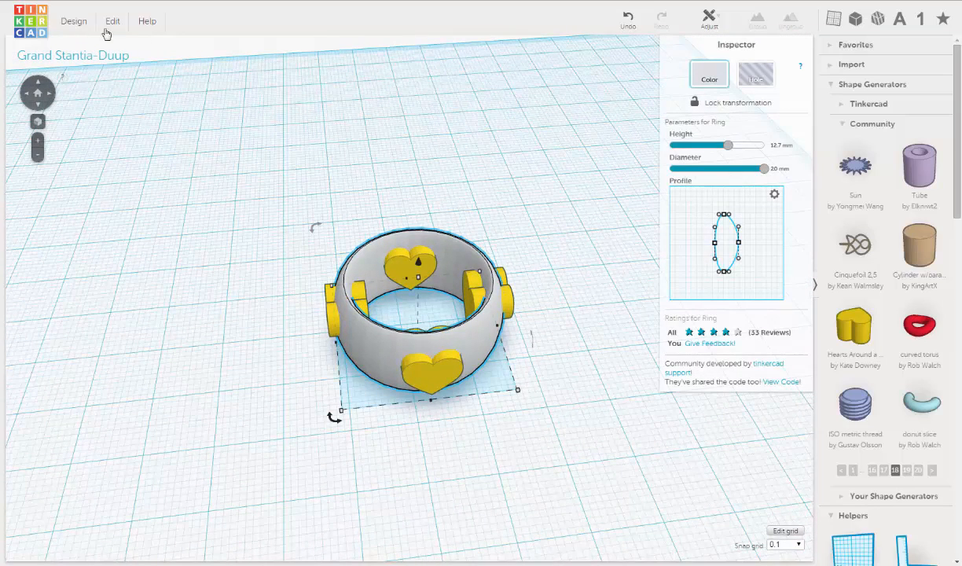
- Duplicate the plain grey ring and drag the copy further left
{"action": "left_click", "coordinate": [112, 20]}
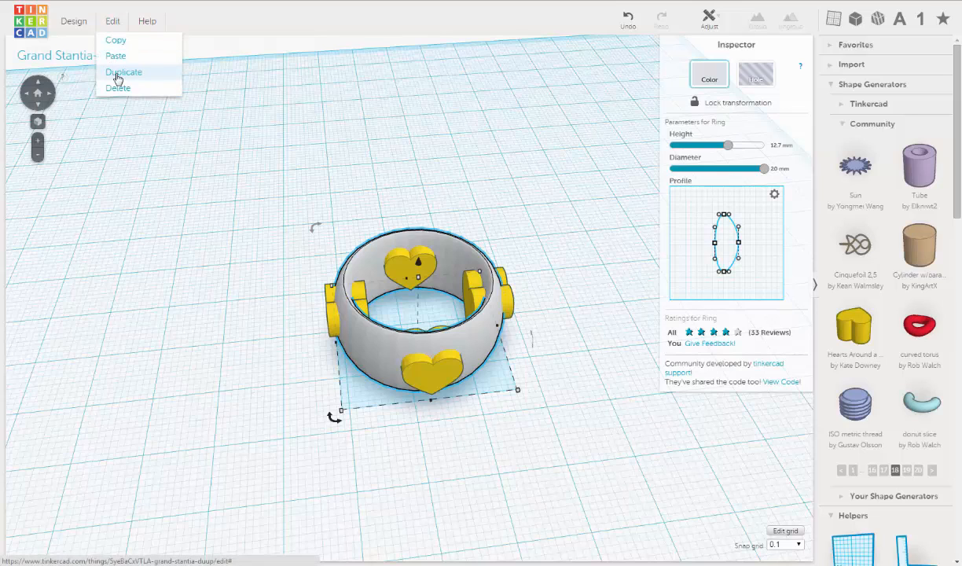
{"action": "left_click", "coordinate": [124, 71]}
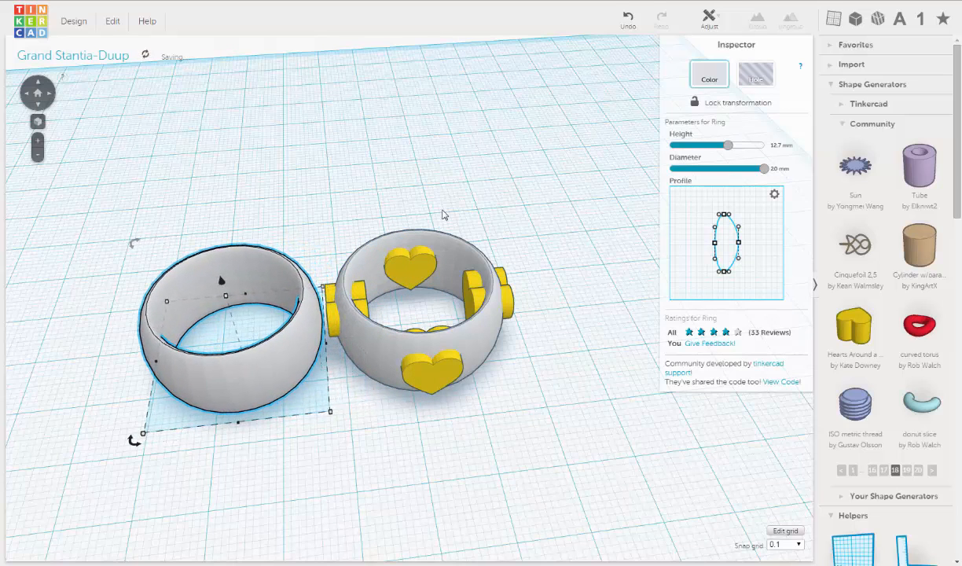
{"action": "left_click_drag", "start_coordinate": [228, 330], "coordinate": [189, 330]}
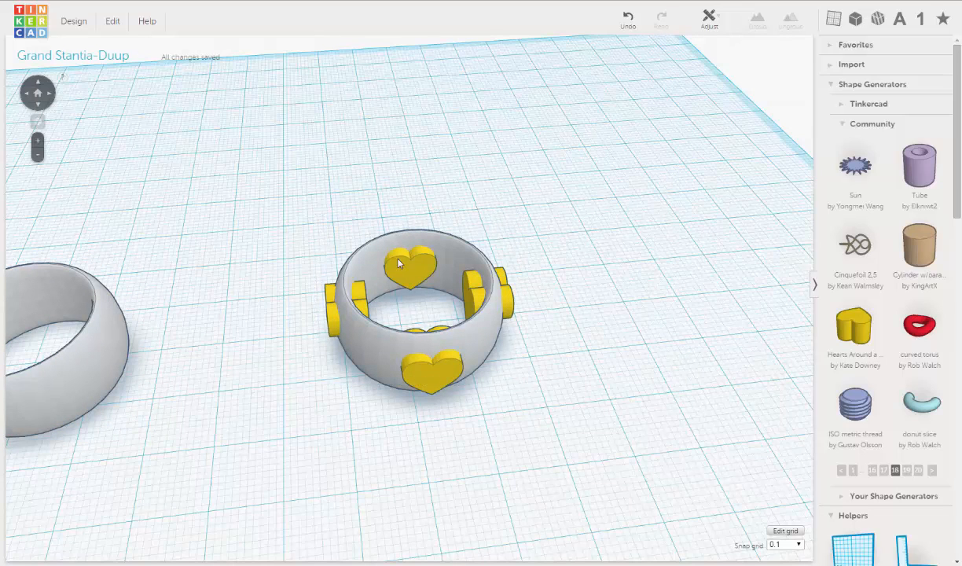
- Convert the top, bottom and side hearts into holes
{"action": "left_click", "coordinate": [414, 265]}
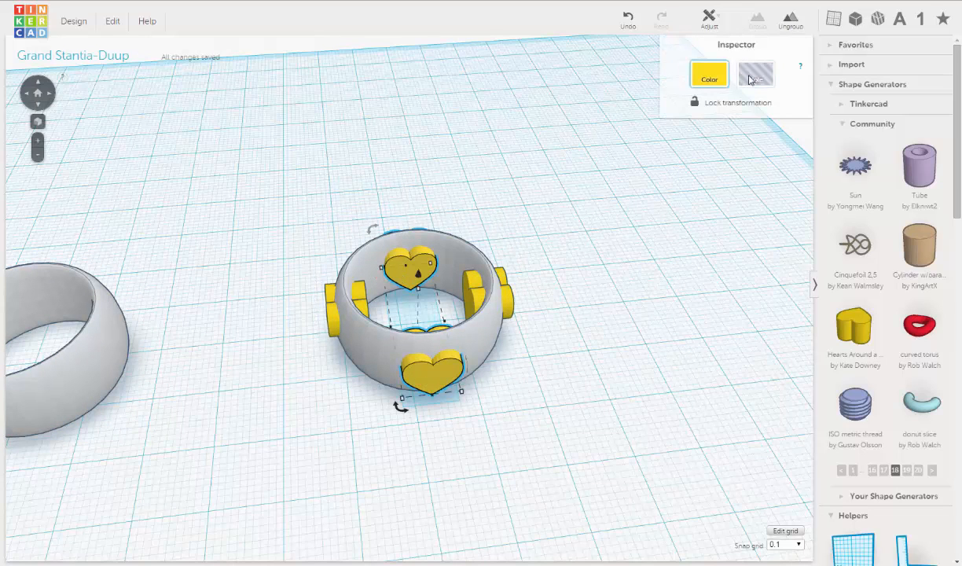
{"action": "left_click", "coordinate": [755, 73]}
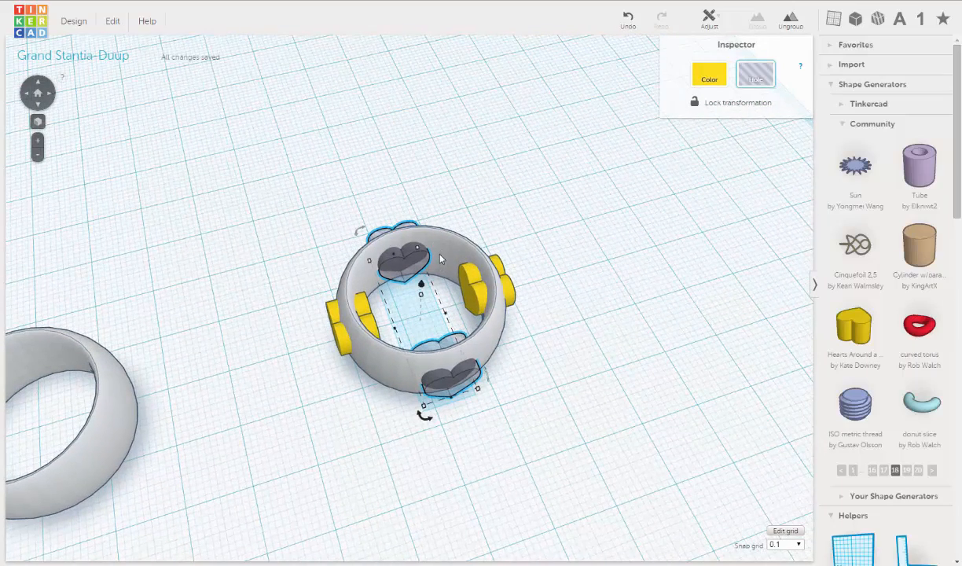
{"action": "left_click", "coordinate": [757, 18]}
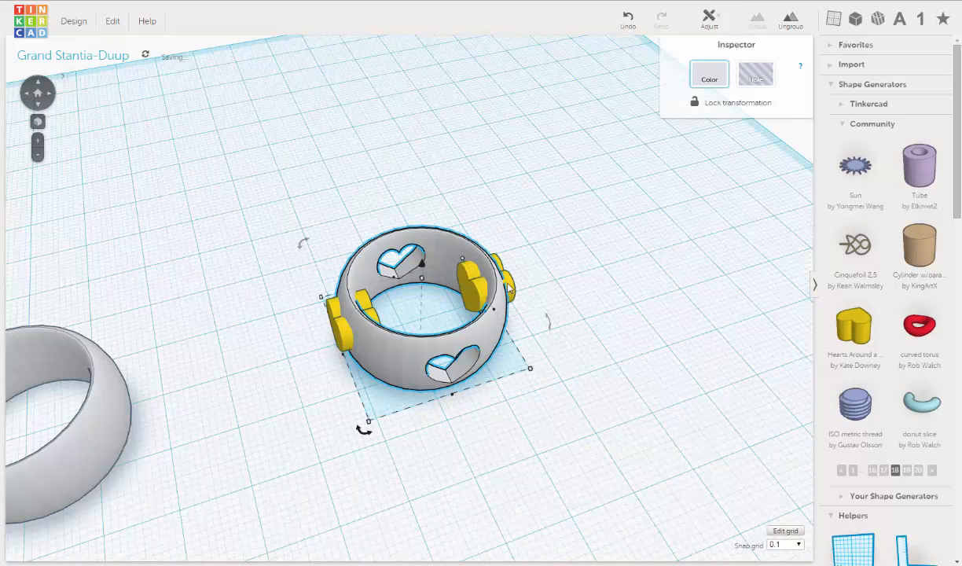
{"action": "left_click", "coordinate": [709, 74]}
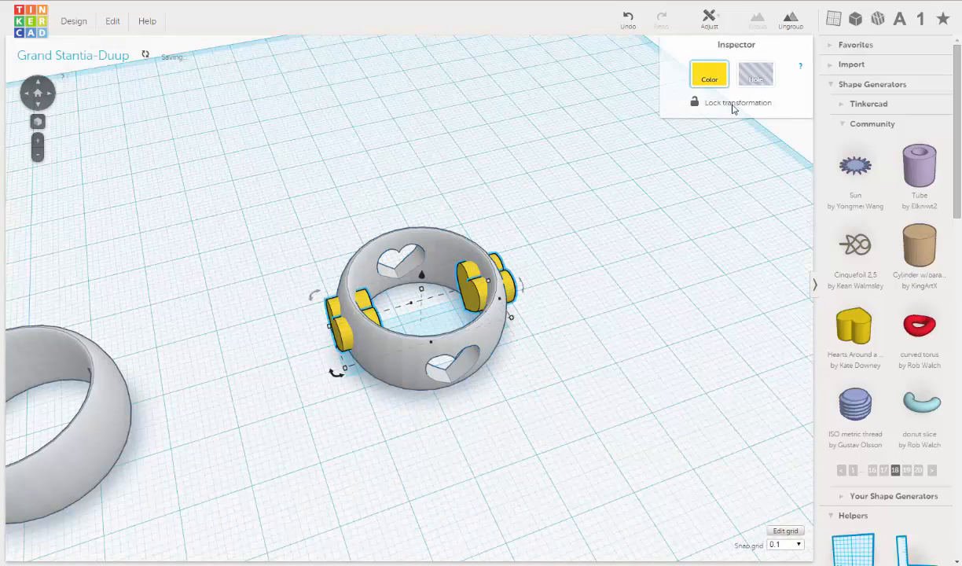
{"action": "left_click", "coordinate": [755, 73]}
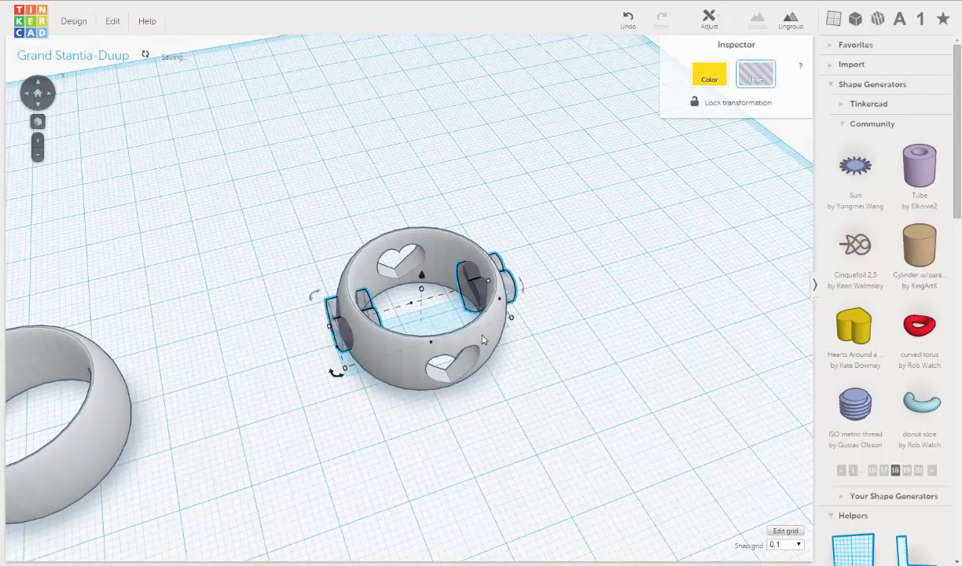
- Group the ring with the heart holes and orbit to inspect the cutouts
{"action": "left_click", "coordinate": [757, 18]}
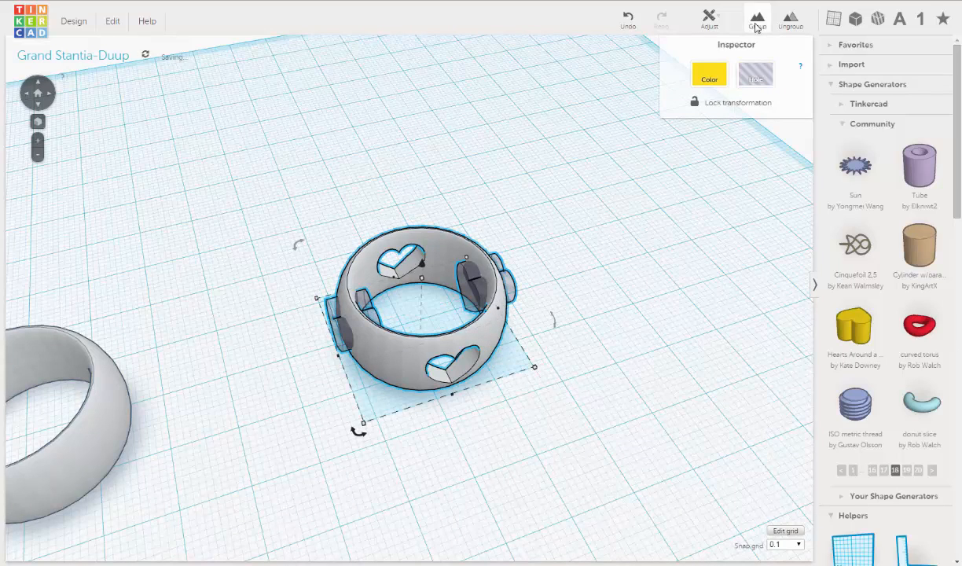
{"action": "left_click", "coordinate": [757, 17]}
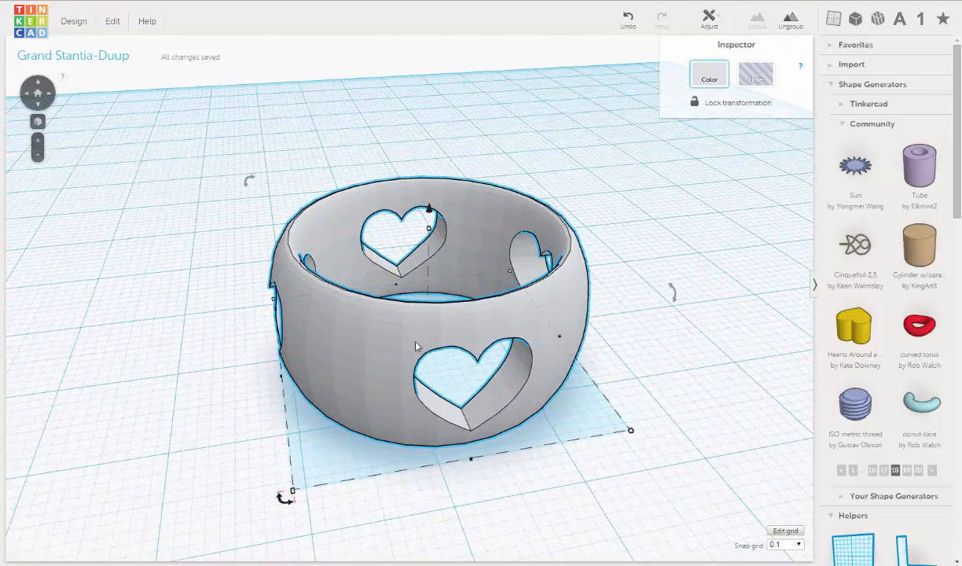
{"action": "left_click_drag", "start_coordinate": [417, 346], "coordinate": [291, 346]}
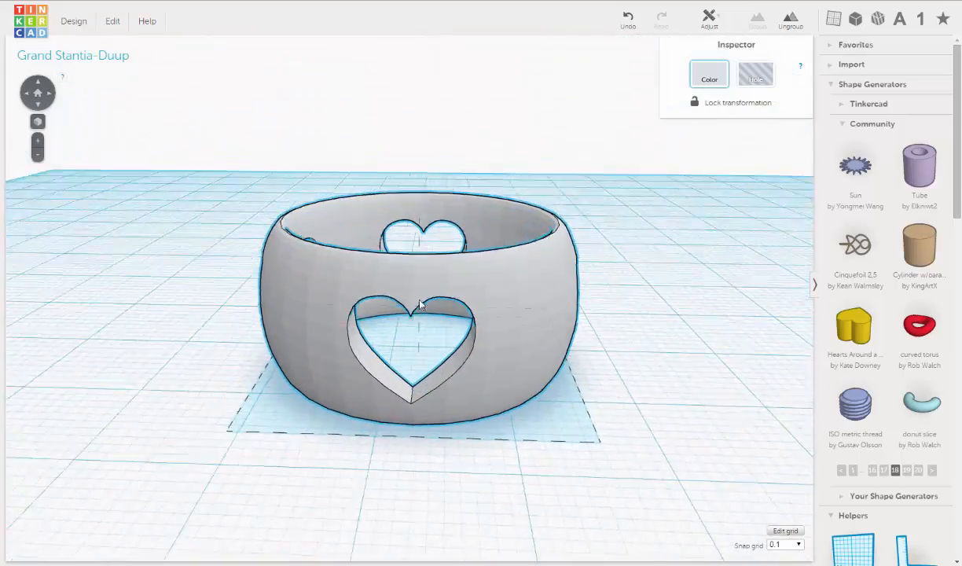
{"action": "left_click_drag", "start_coordinate": [420, 305], "coordinate": [534, 344]}
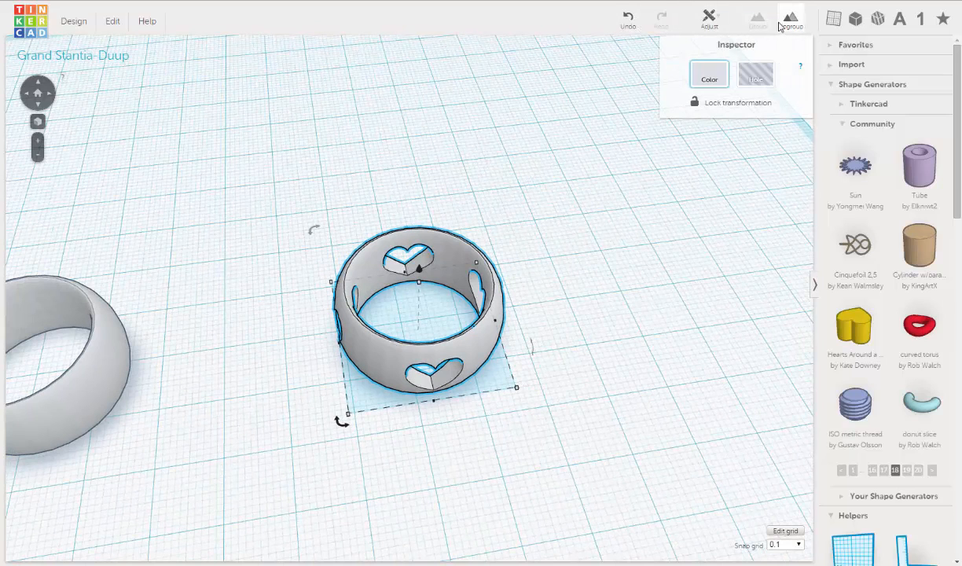
- Ungroup the heart-cutout ring, then flatten the ring's sides in its Profile editor
{"action": "left_click", "coordinate": [790, 17]}
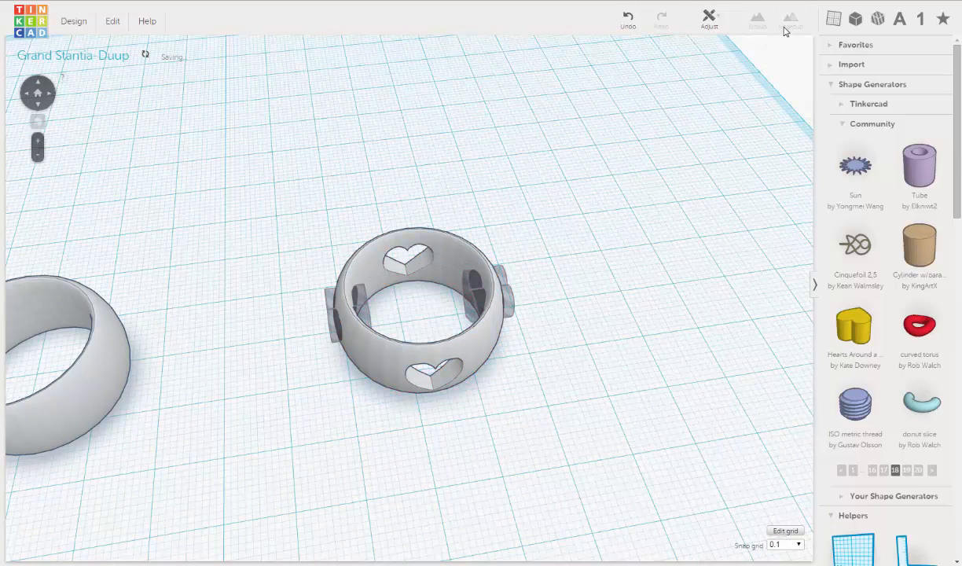
{"action": "left_click", "coordinate": [418, 307]}
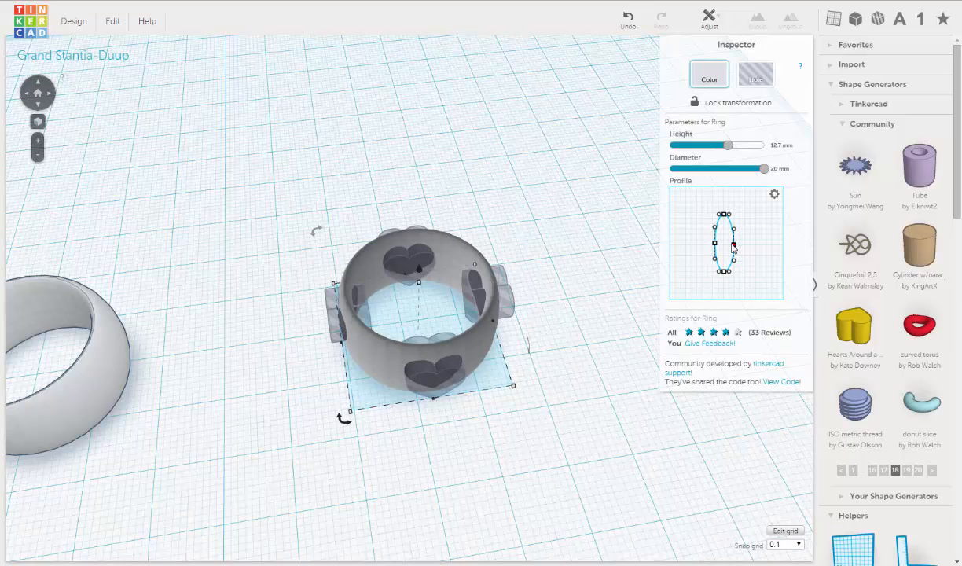
{"action": "left_click", "coordinate": [724, 240]}
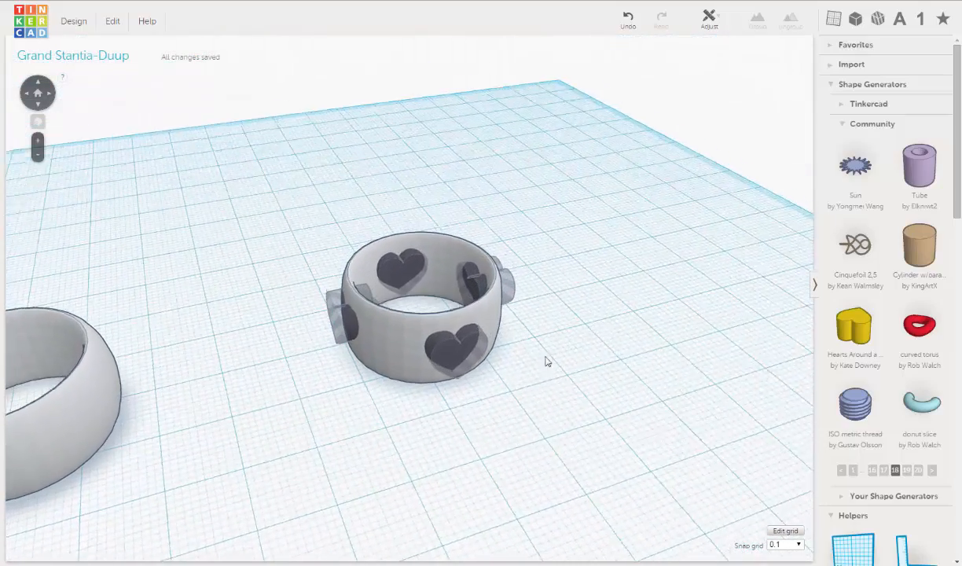
- Group the straighter-sided ring with the four heart holes and orbit to check the cutouts
{"action": "left_click", "coordinate": [421, 314]}
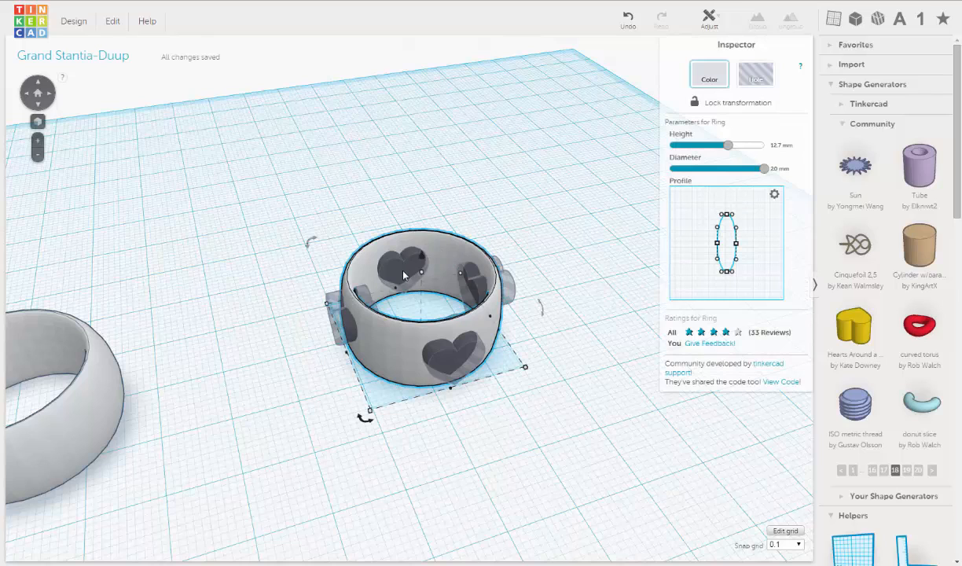
{"action": "left_click", "coordinate": [528, 178]}
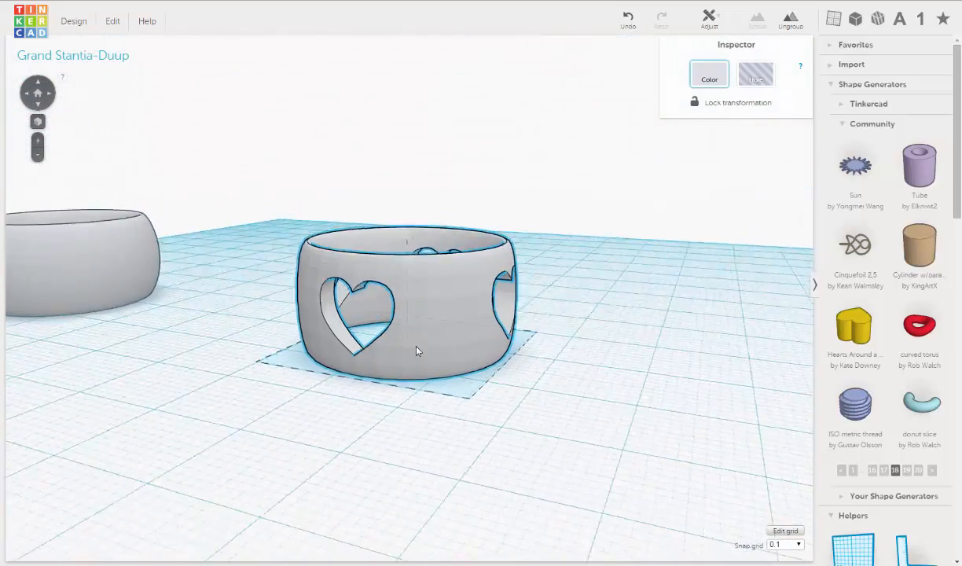
{"action": "left_click_drag", "start_coordinate": [417, 350], "coordinate": [534, 383]}
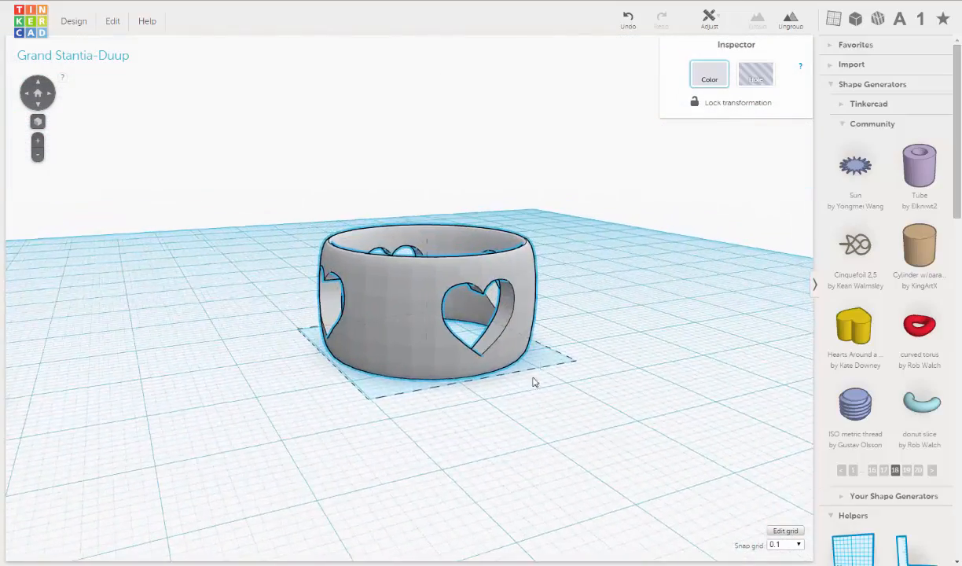